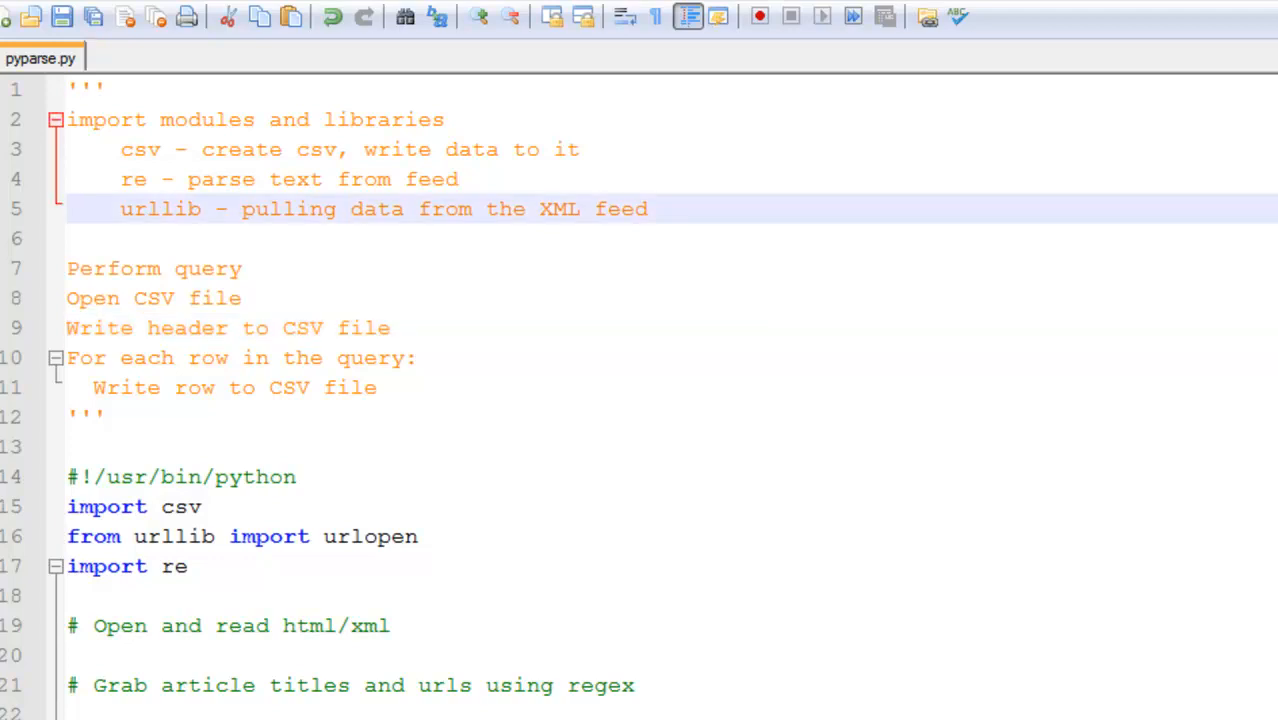
# Step: Add xml = urlopen(Tableau feed.rss).read() and the xmlTitle and xmlLink regex patterns
pyautogui.scroll(-3)
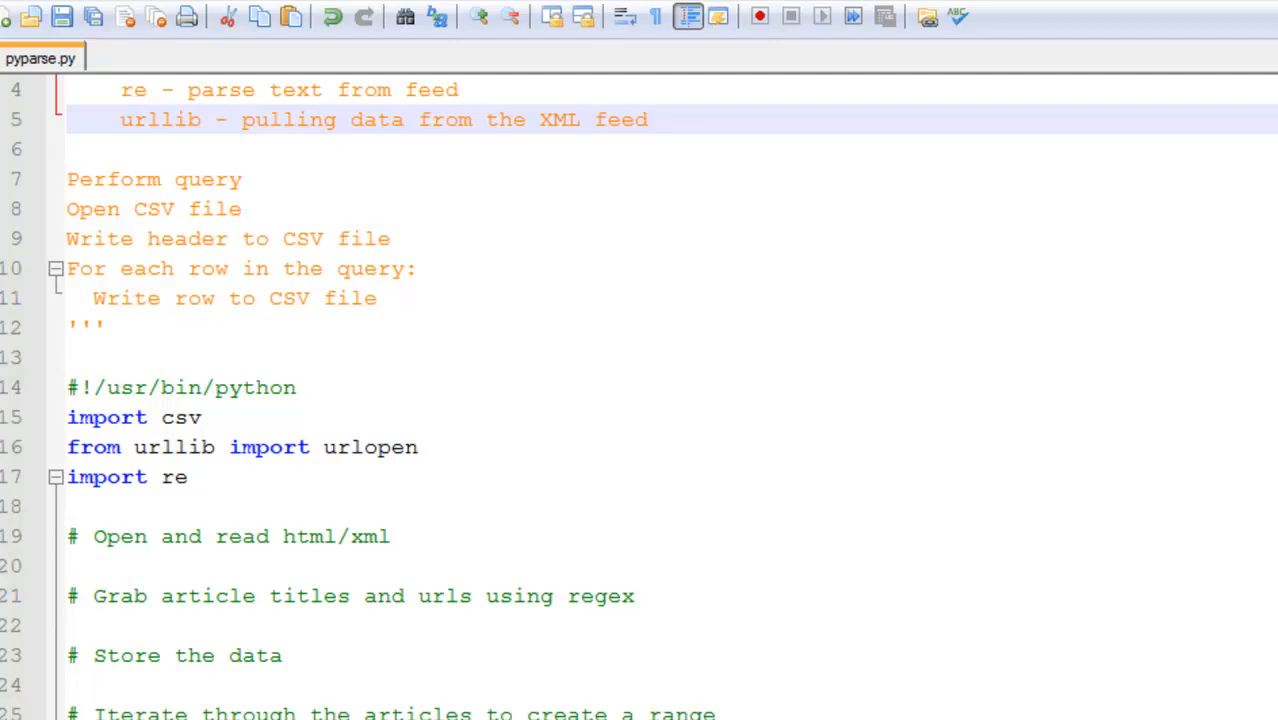
pyautogui.click(174, 119)
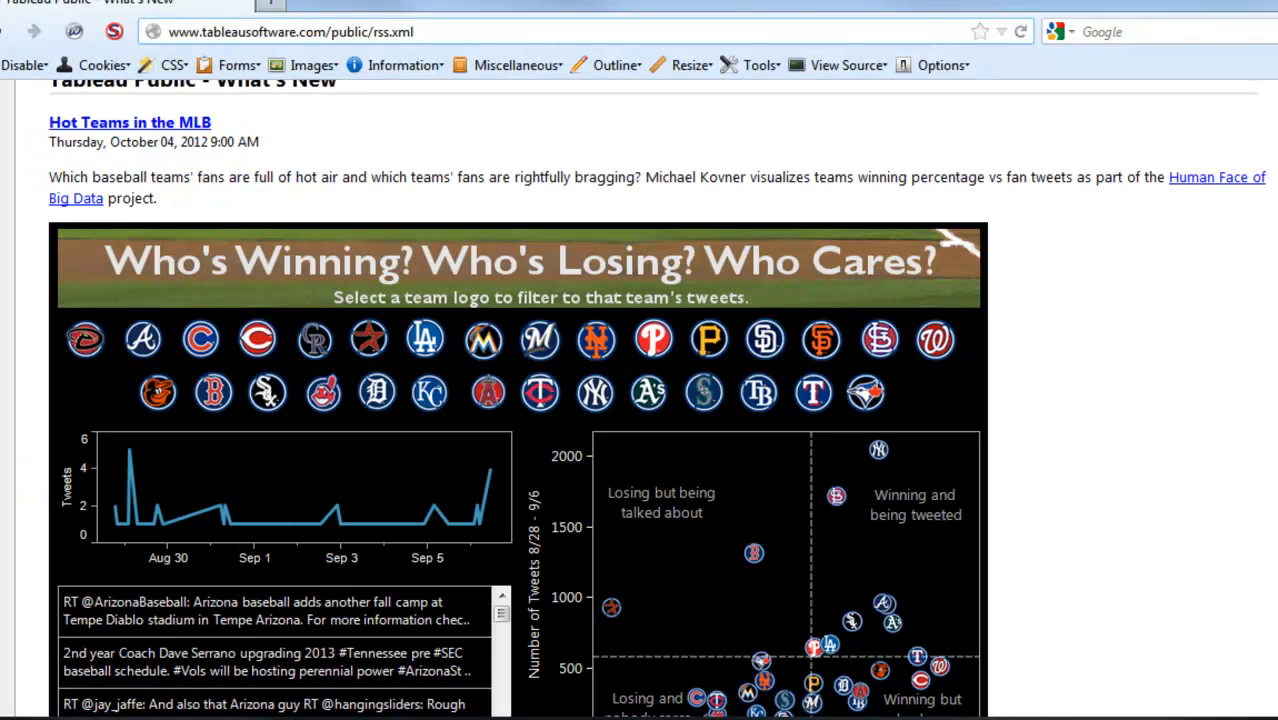
pyautogui.click(400, 31)
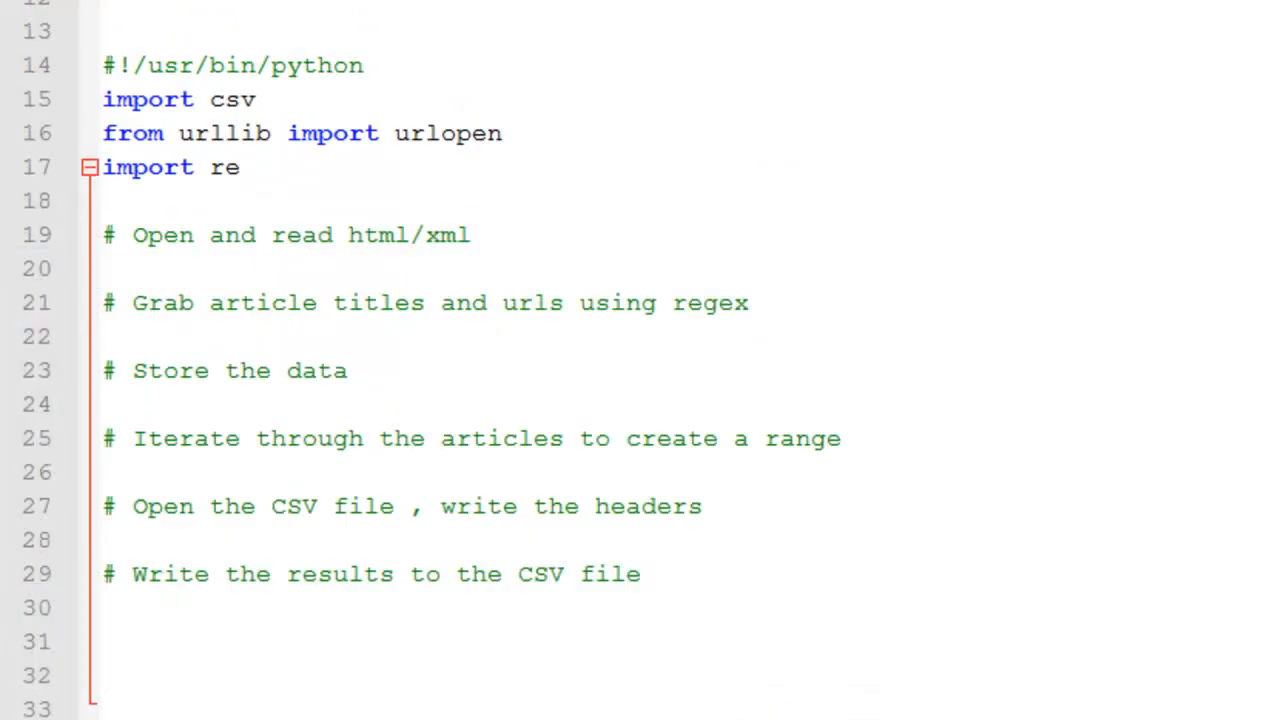
pyautogui.write('xml = urlopen("http://www.tableausoftware.com/public/feed.rss").read()')
pyautogui.write('xmlLink = re.compile("<link>(.*)</link>")')
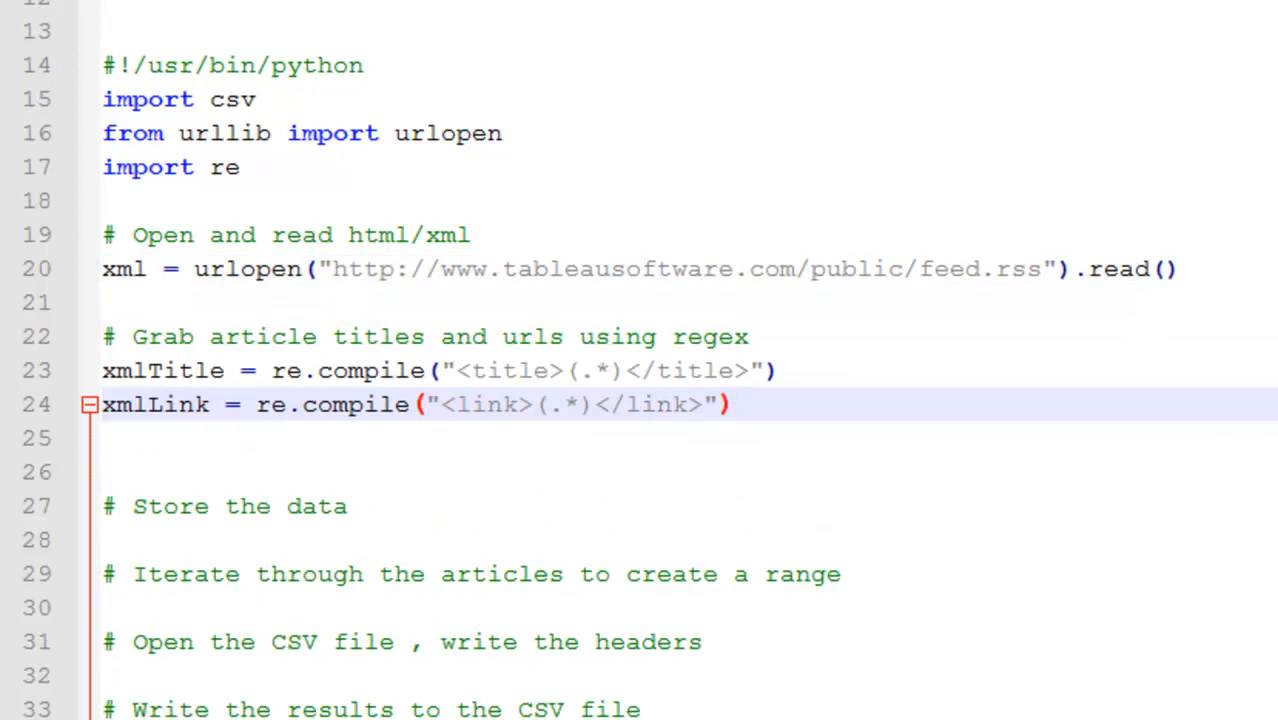
pyautogui.click(730, 404)
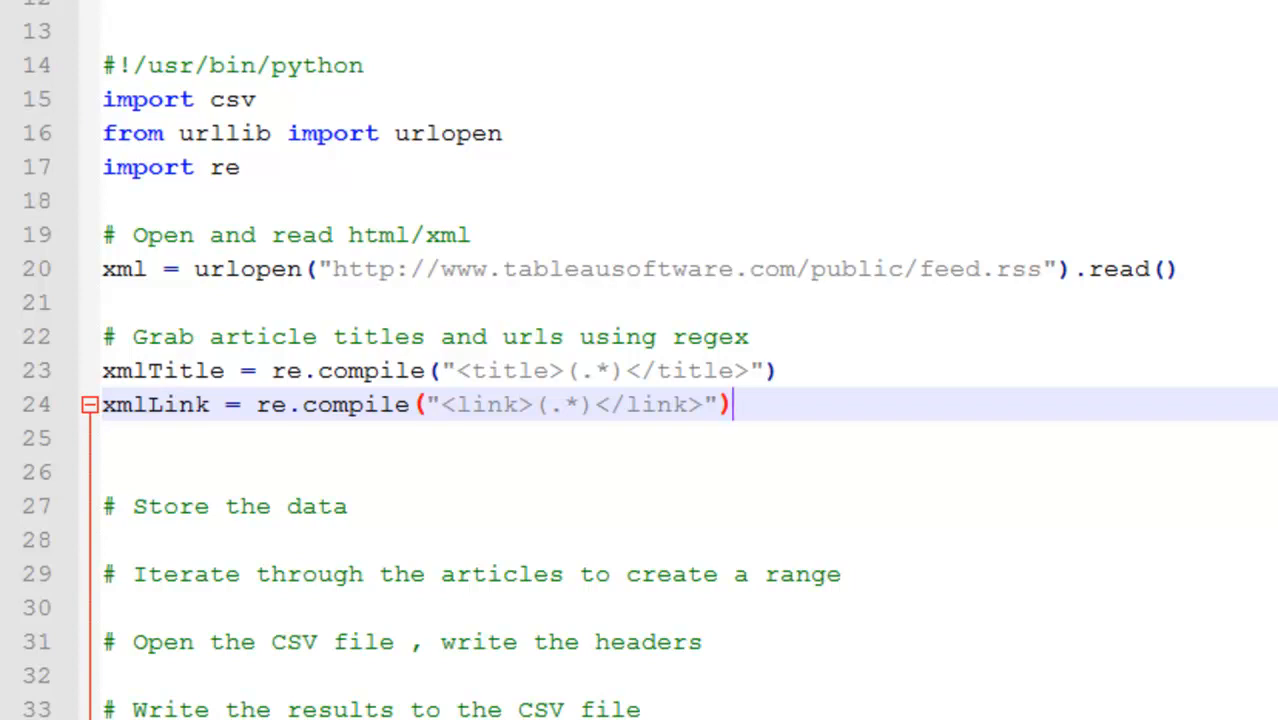
pyautogui.moveTo(730, 404)
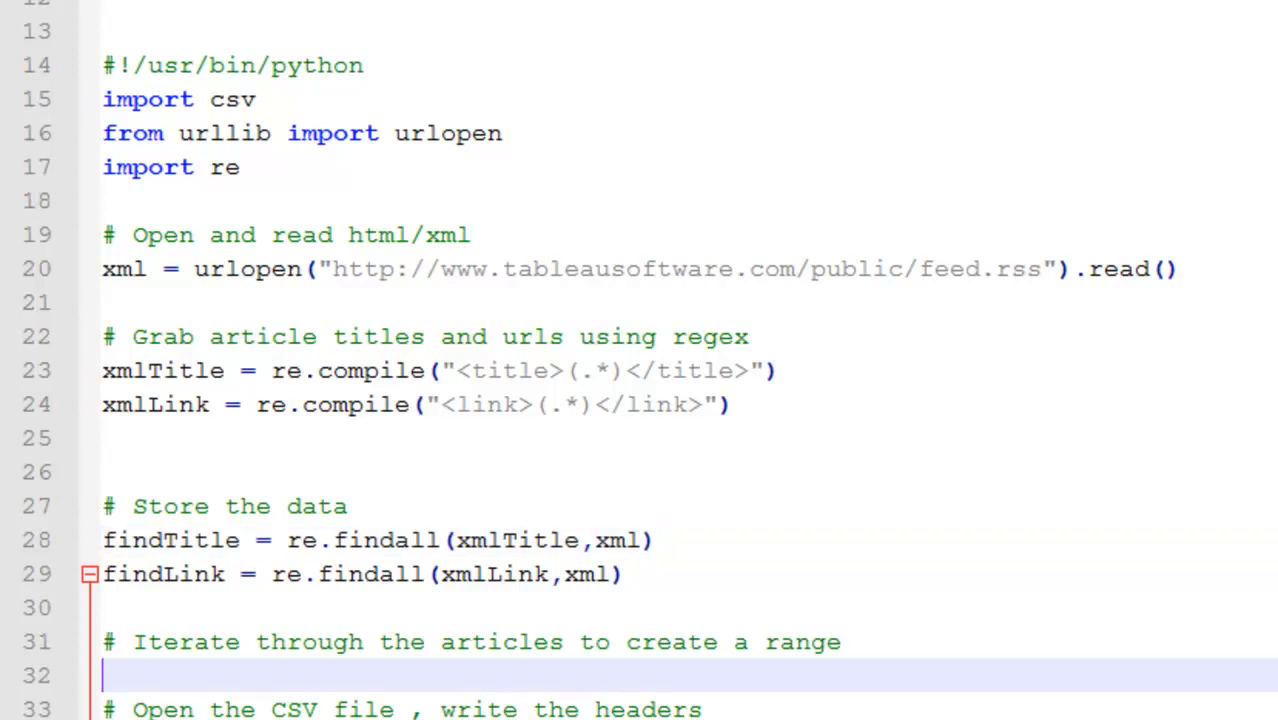
# Step: Add the findTitle/findLink findall lines and an iterate list filled with range(1, 25)
pyautogui.write('iterate = []')
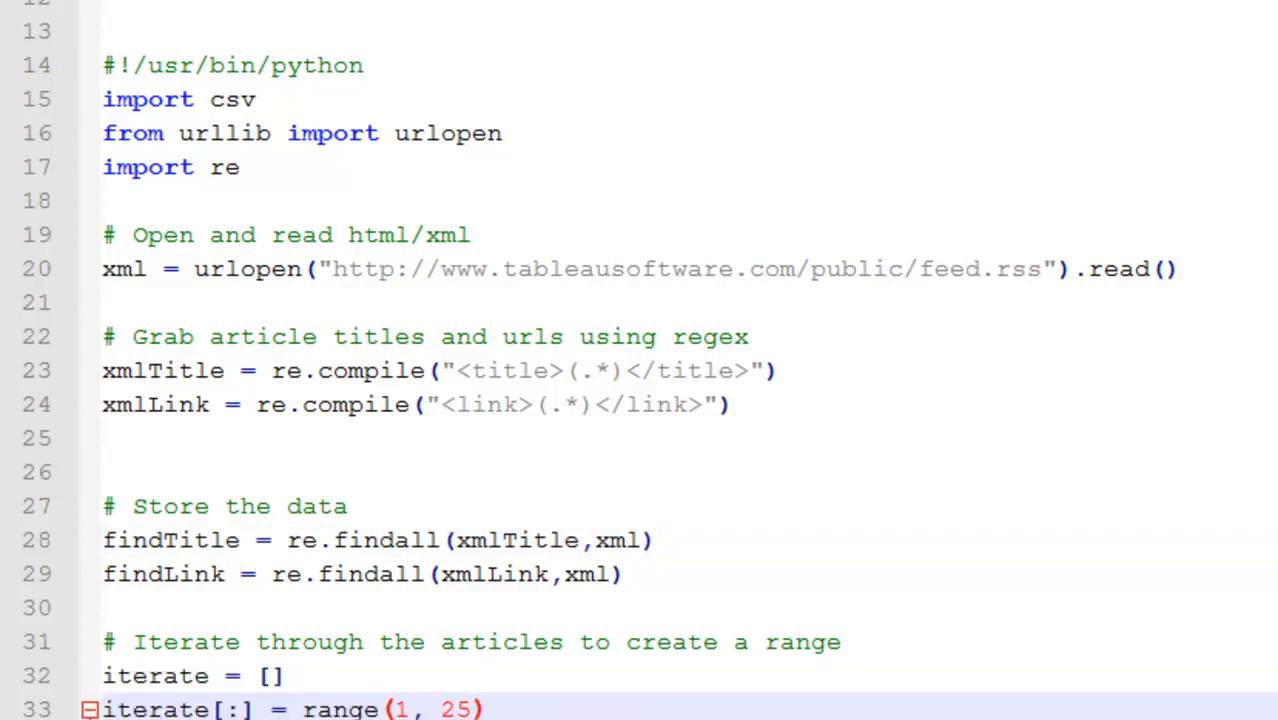
pyautogui.scroll(-3)
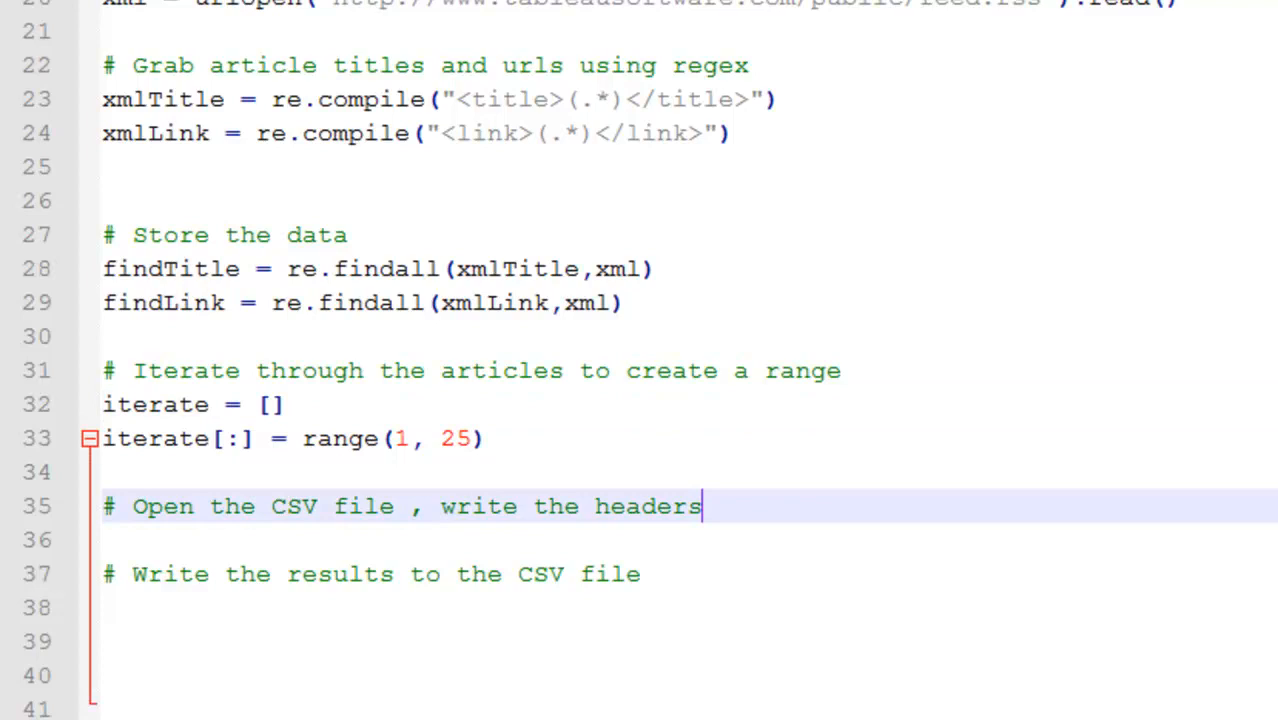
# Step: Add writer = csv.writer(open("pytest.csv", "wb")) and write the ("Title", "URL") header row
pyautogui.write('writer = csv.writer(open("pytest.csv", "wb"))')
pyautogui.write('writer.writerow(head)')
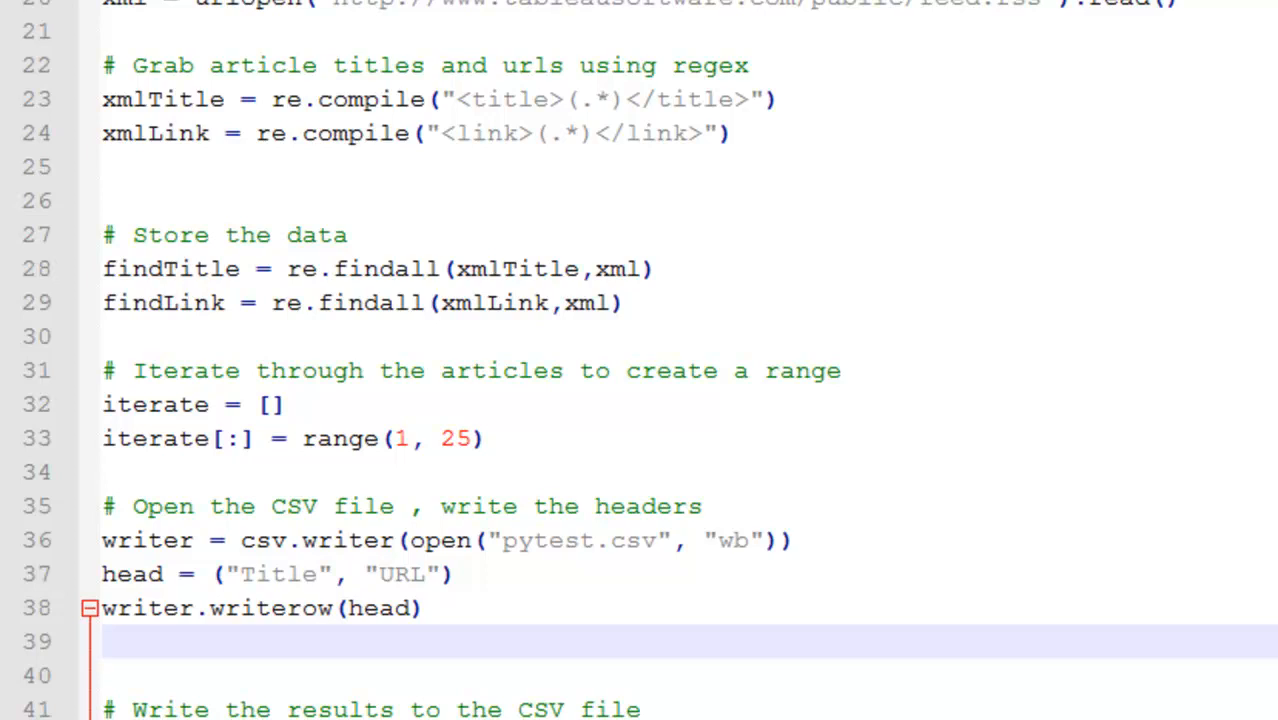
pyautogui.click(103, 641)
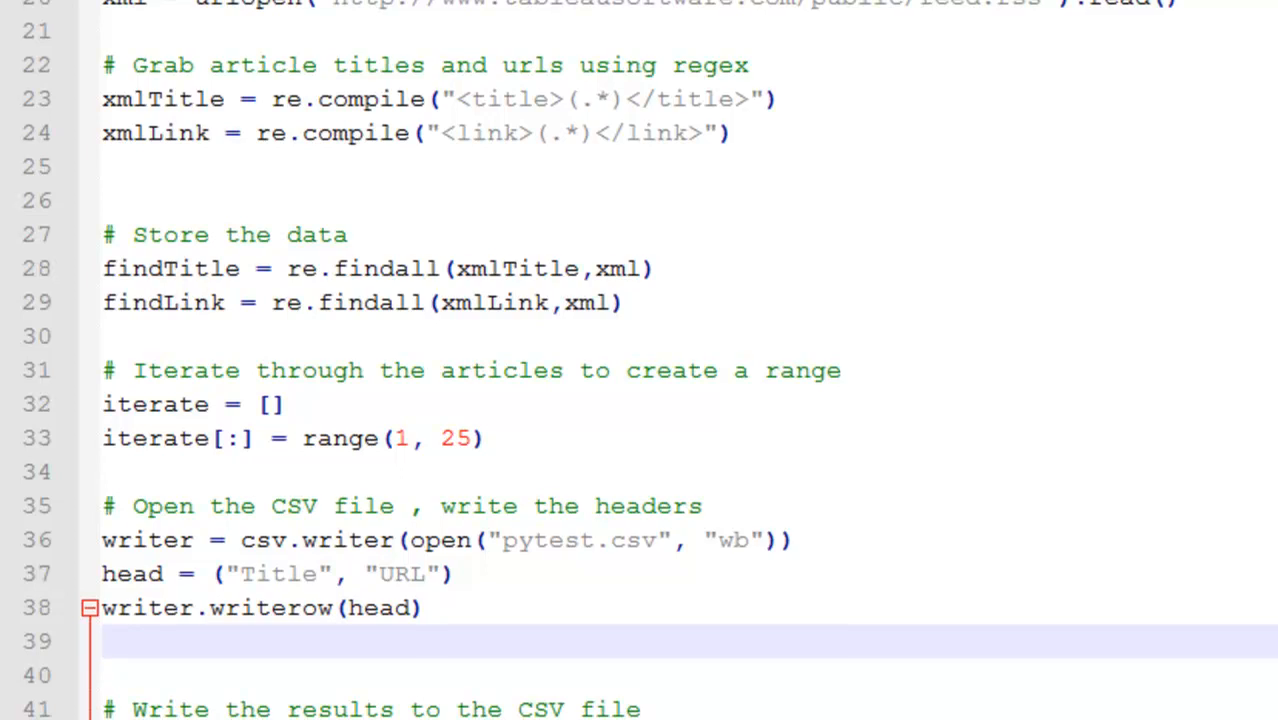
pyautogui.scroll(-3)
pyautogui.write('cd deskto')
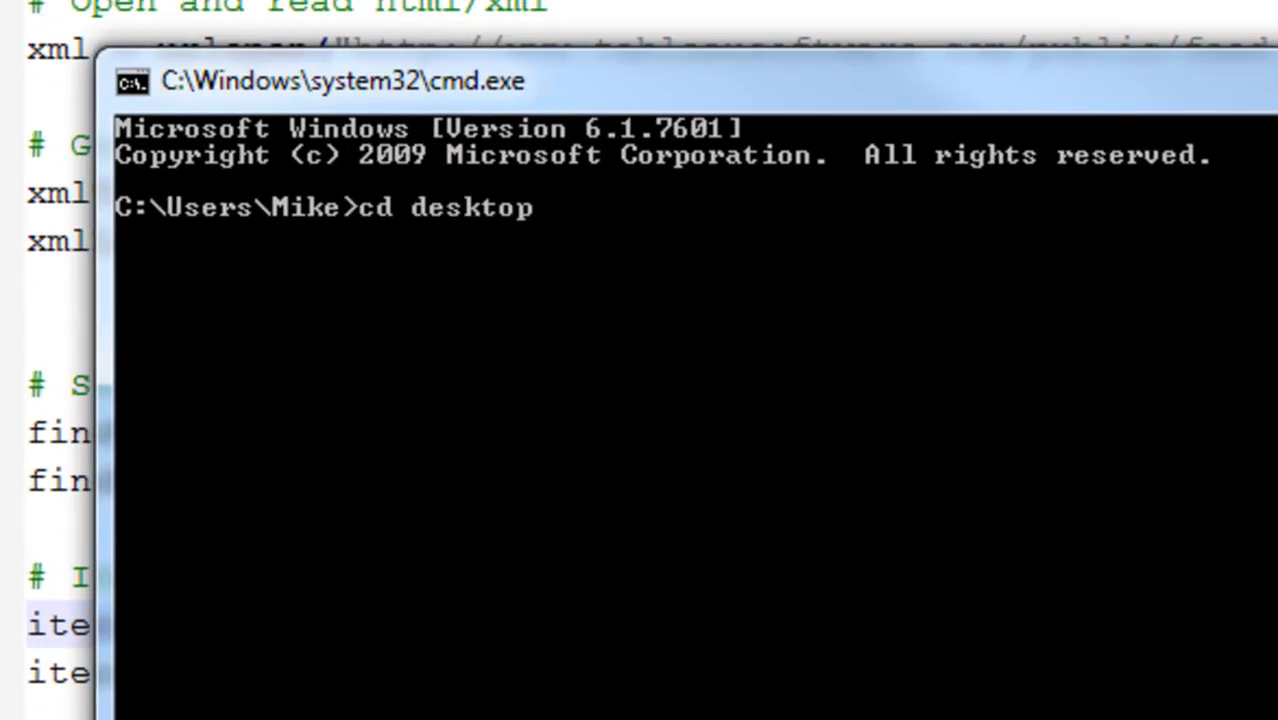
# Step: Run 'python pyparse.py' in the command prompt from the Desktop folder
pyautogui.write('python')
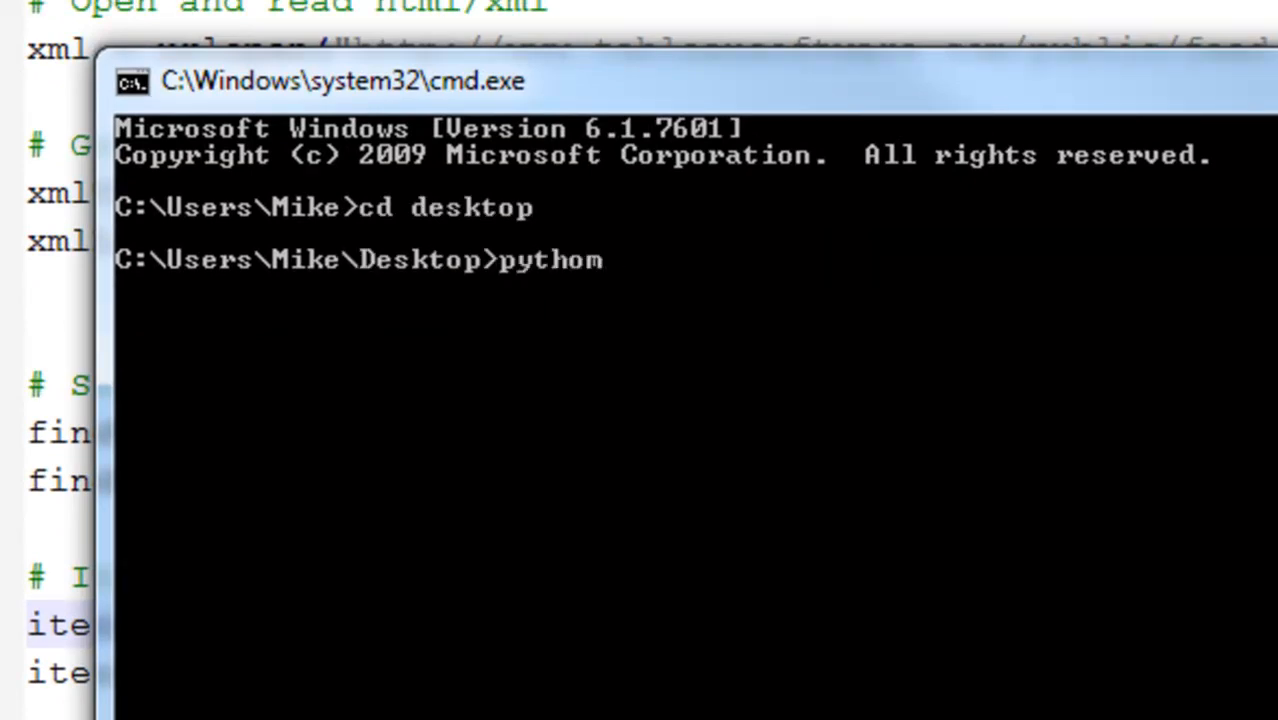
pyautogui.write('pypa')
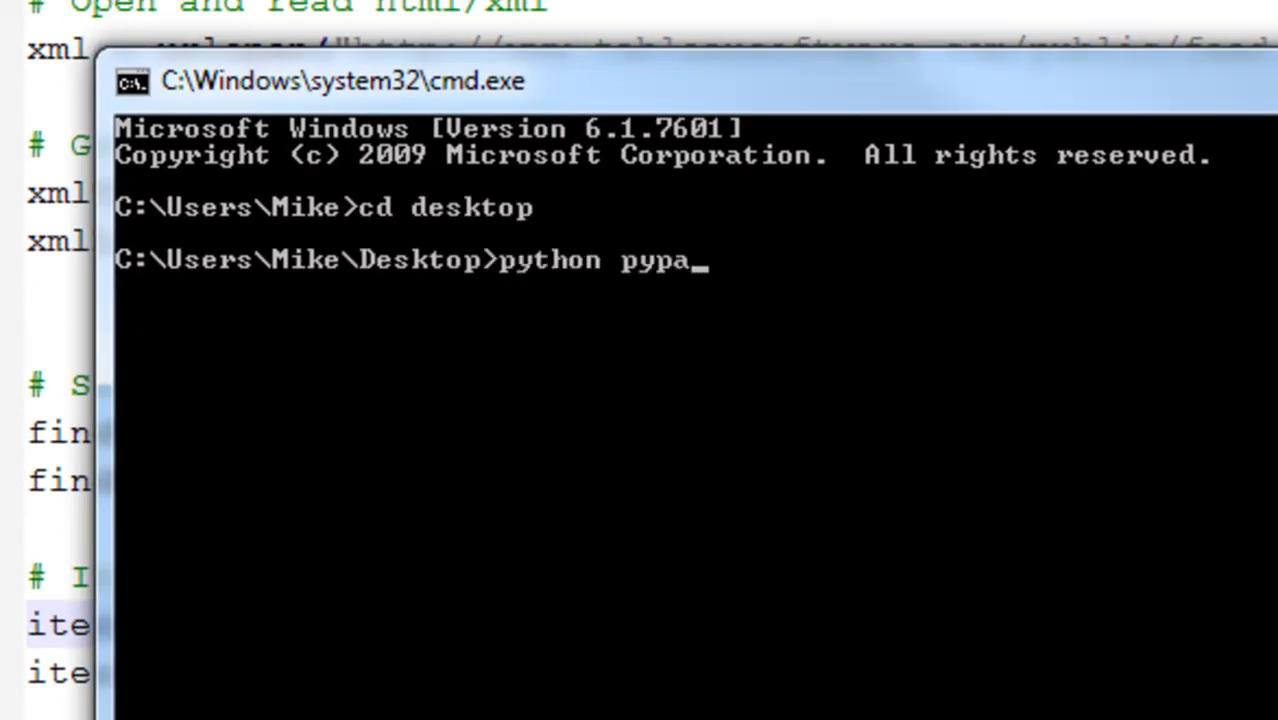
pyautogui.write('rse.py')
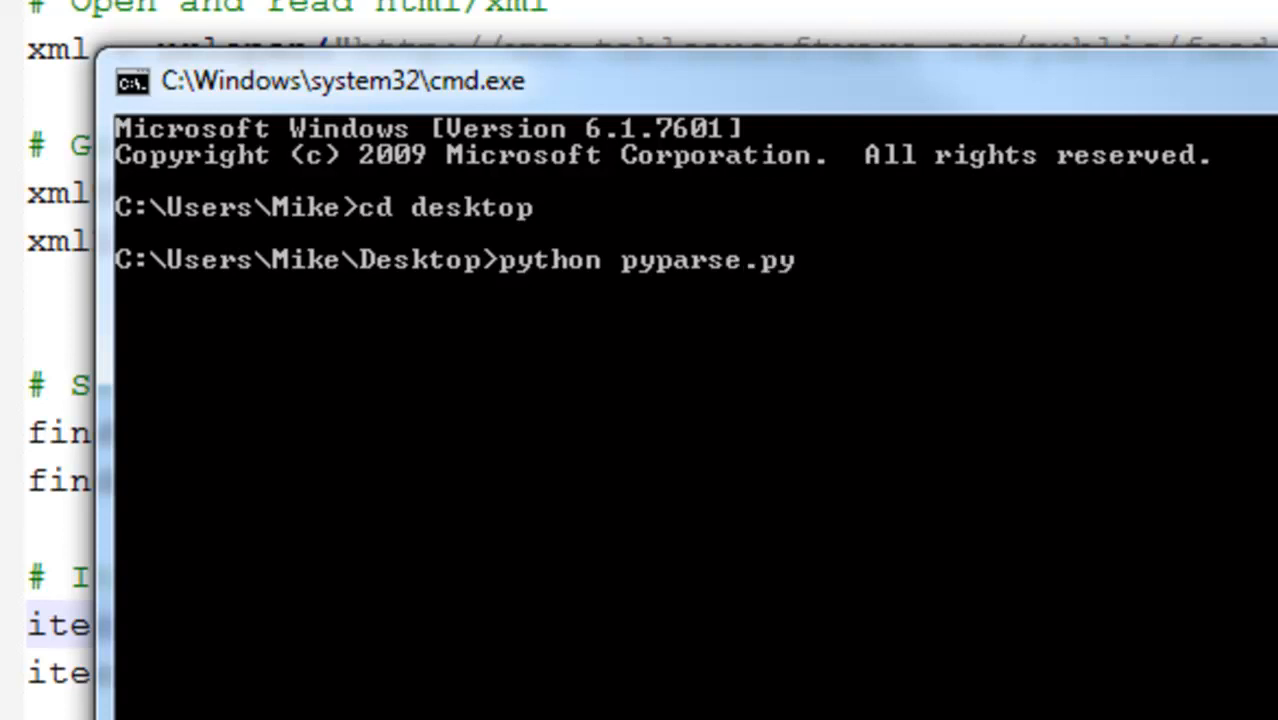
pyautogui.press('Return')
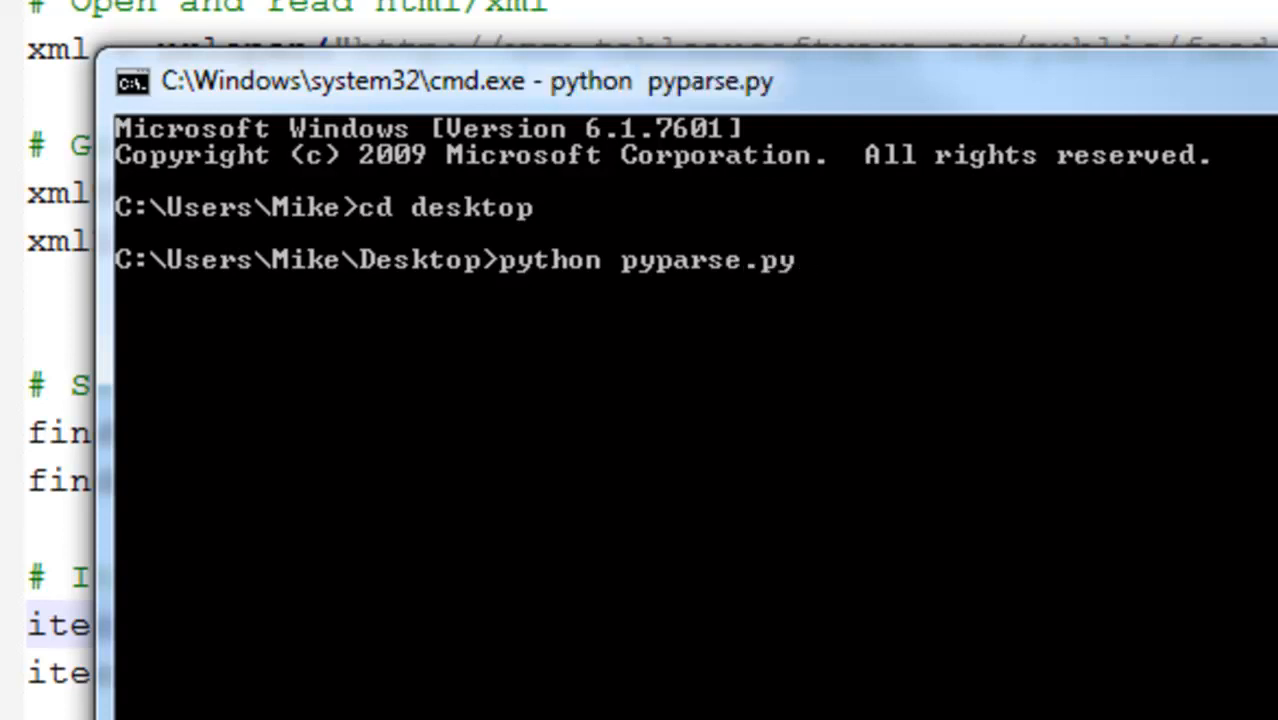